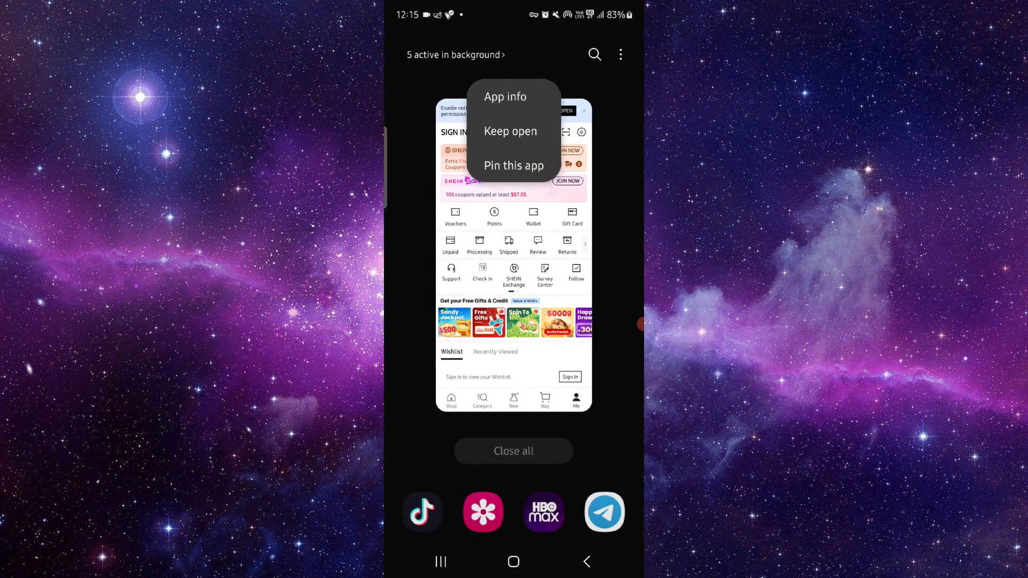
Step: Show the SHEIN app info page with its notification and permission settings
{"action": "left_click", "coordinate": [504, 96]}
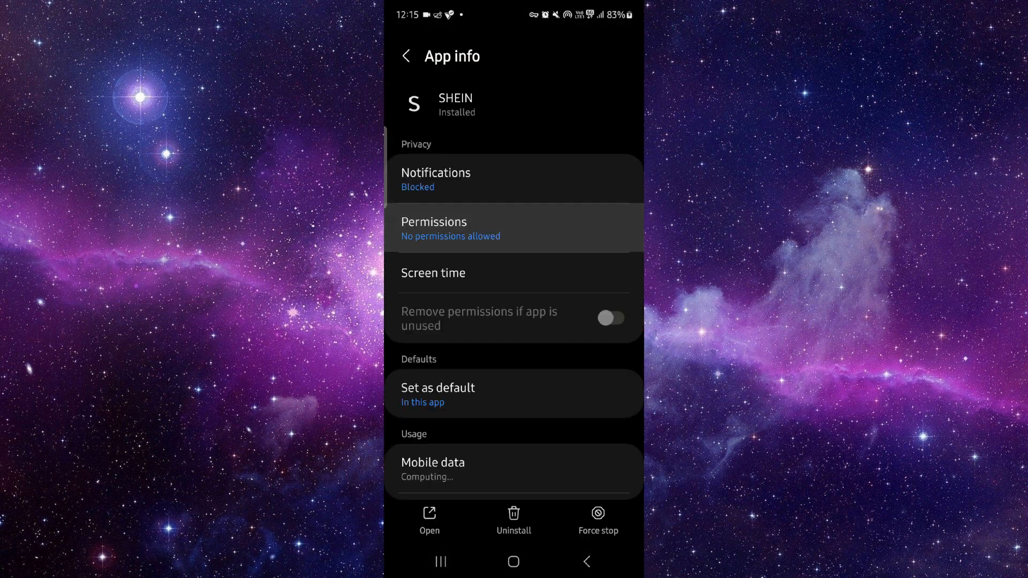